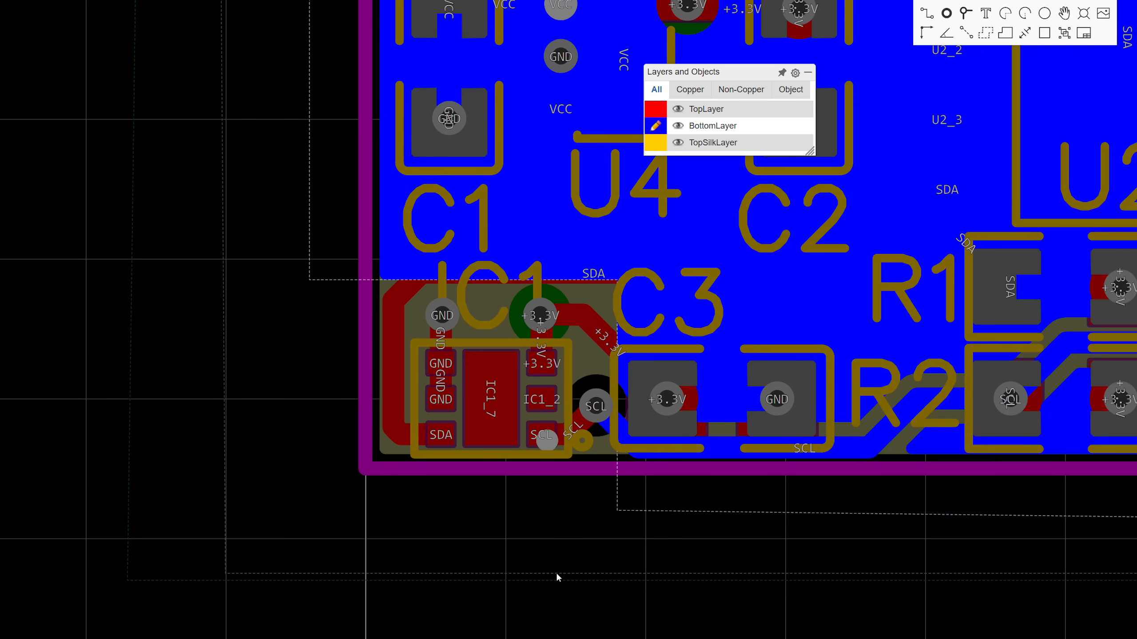
pyautogui.press('alt+tab')
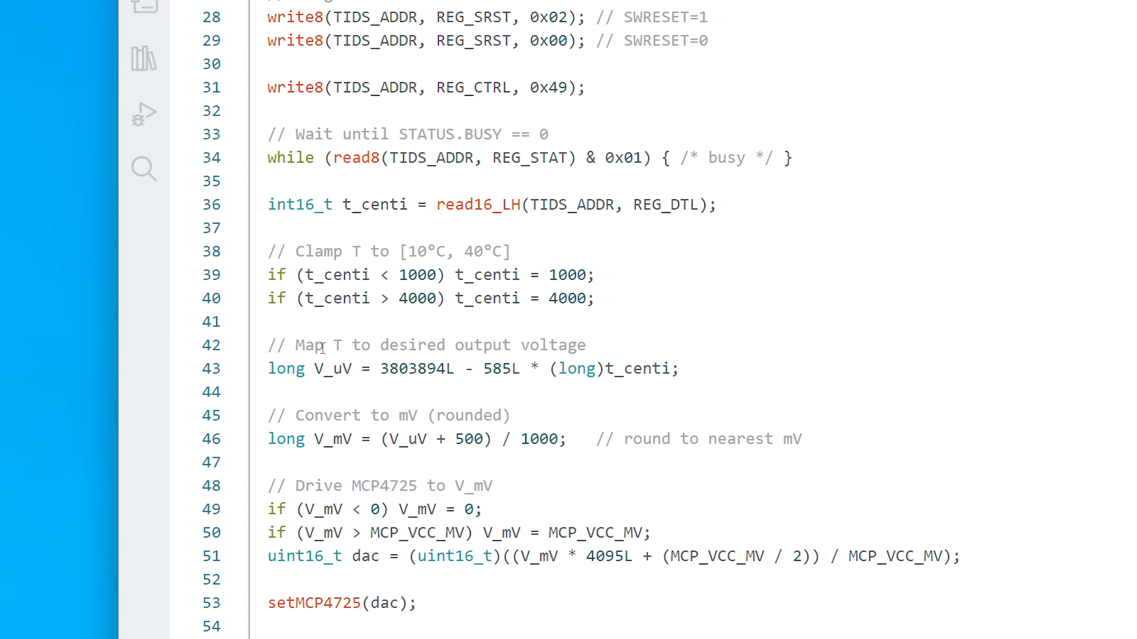
pyautogui.scroll(-3)
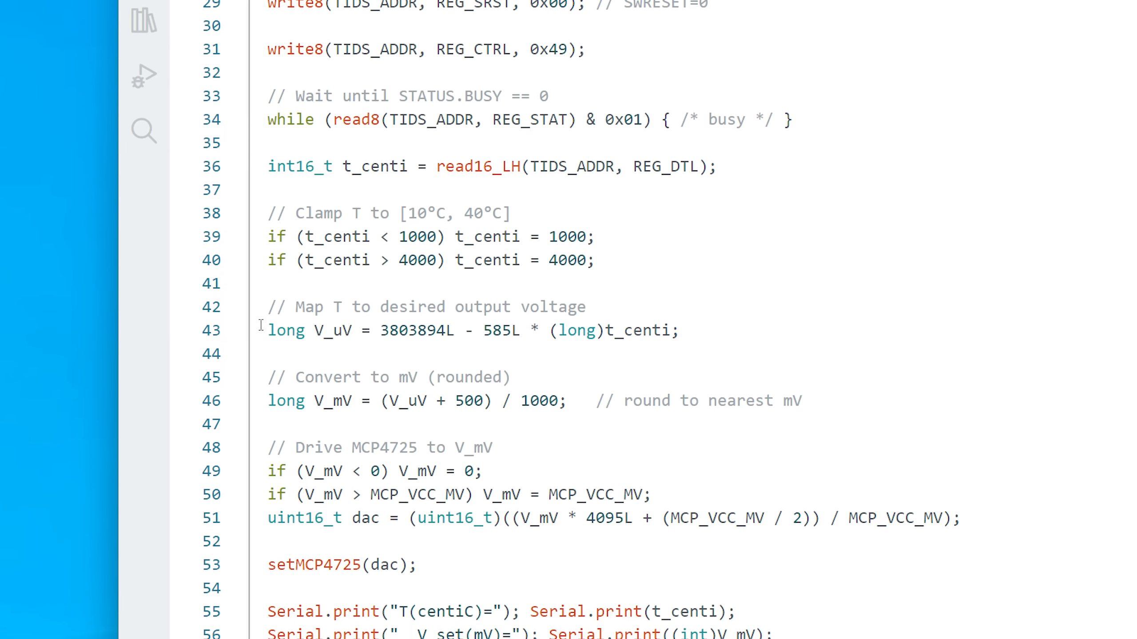